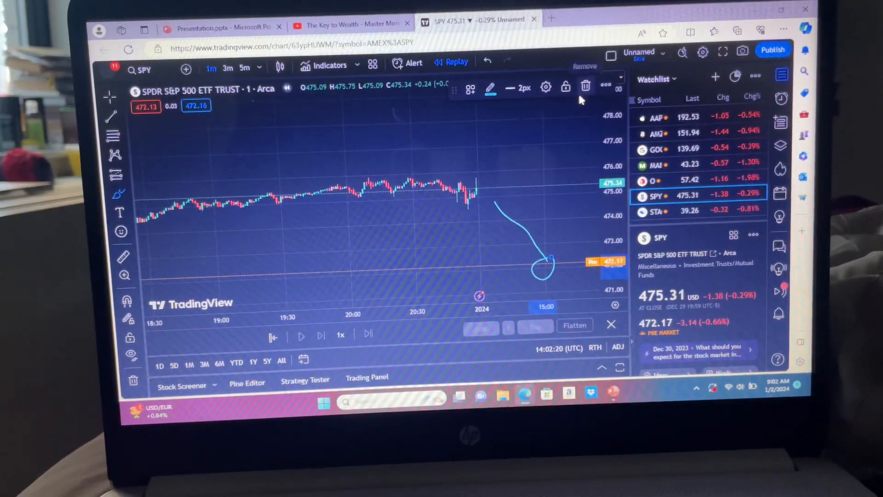
# Step: Delete the circle drawing from the SPY chart
pyautogui.click(585, 86)
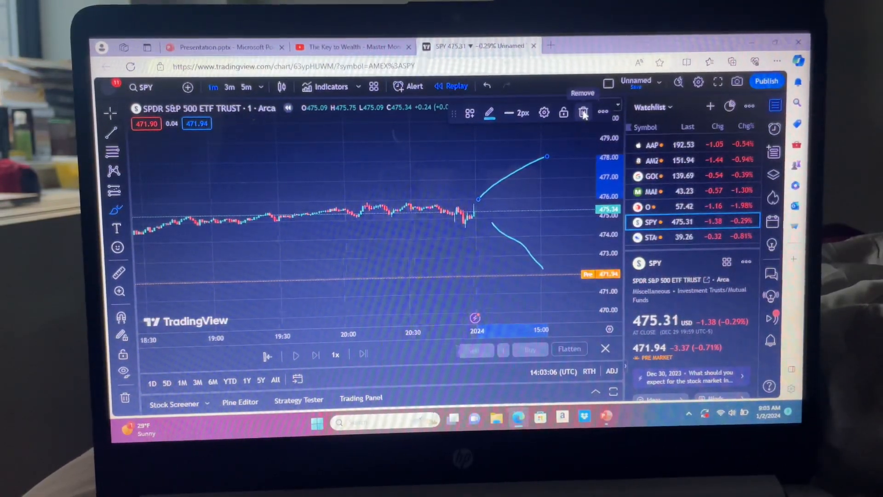
# Step: Remove the upward curve from the SPY chart, keeping the downward sketch
pyautogui.click(584, 113)
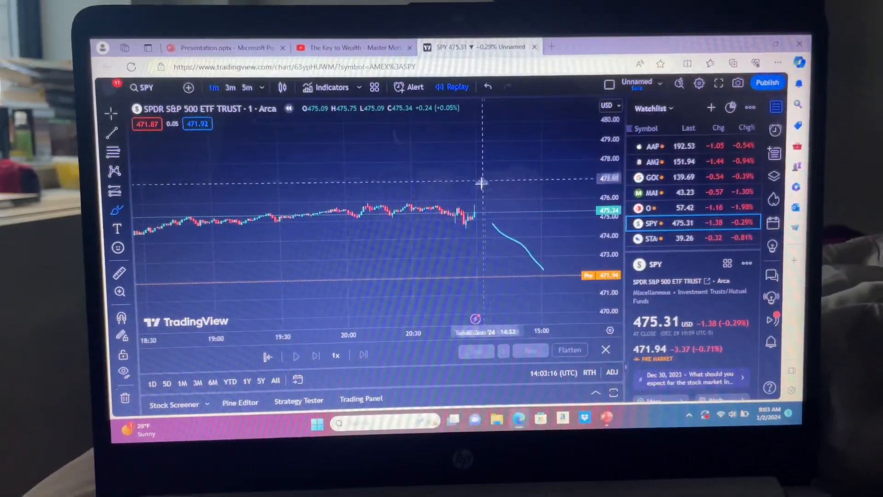
pyautogui.moveTo(572, 236)
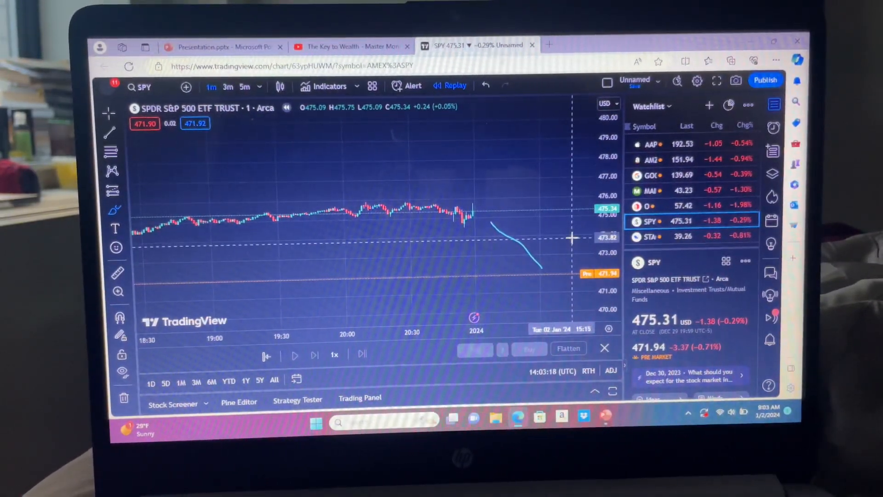
pyautogui.moveTo(194, 172)
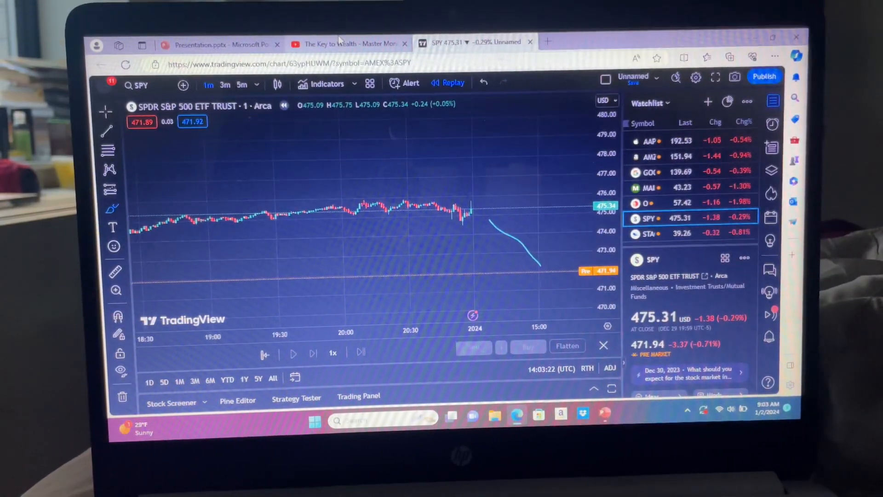
pyautogui.moveTo(349, 43)
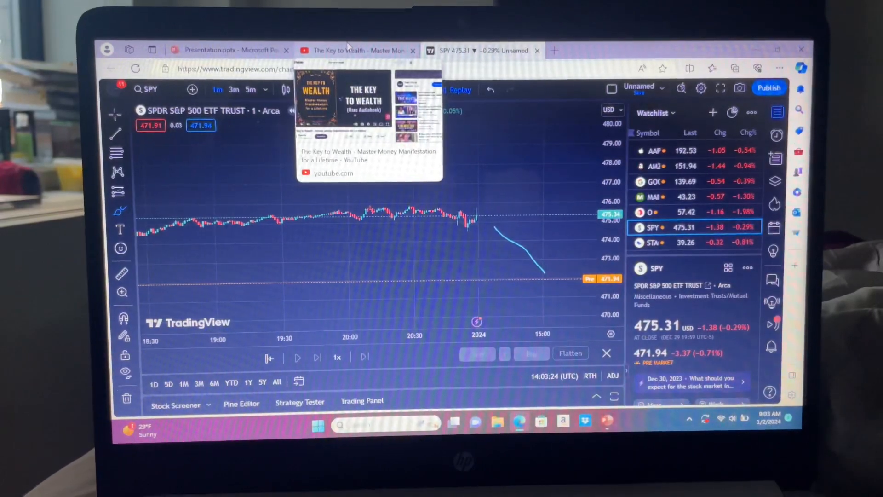
# Step: Switch to the 'The Key to Wealth' YouTube video tab
pyautogui.click(355, 50)
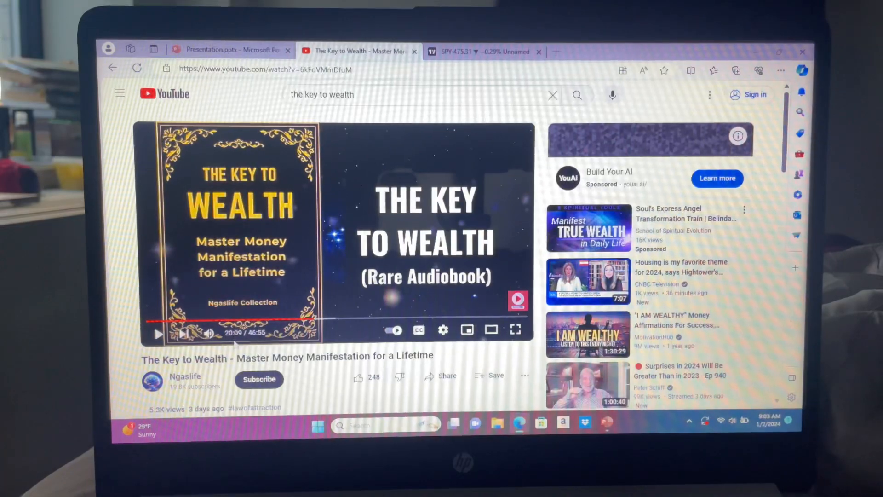
pyautogui.moveTo(299, 236)
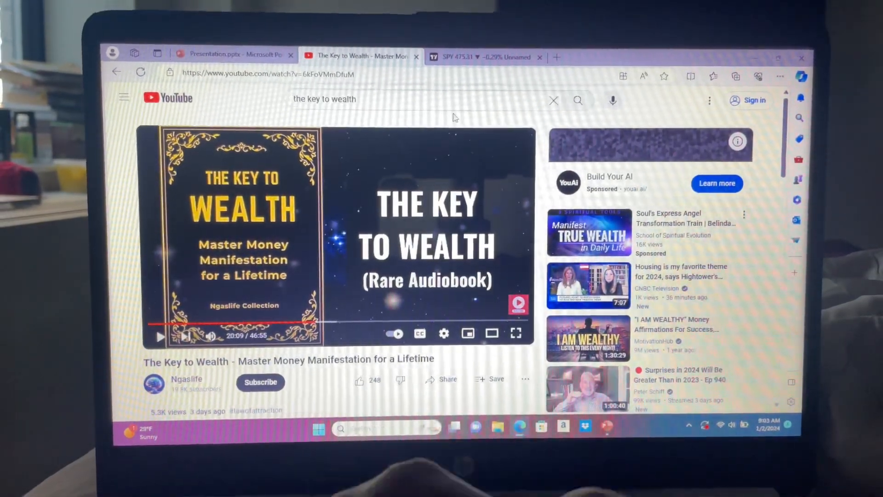
# Step: Watch The Key to Wealth audiobook full screen from about 20 minutes
pyautogui.click(516, 333)
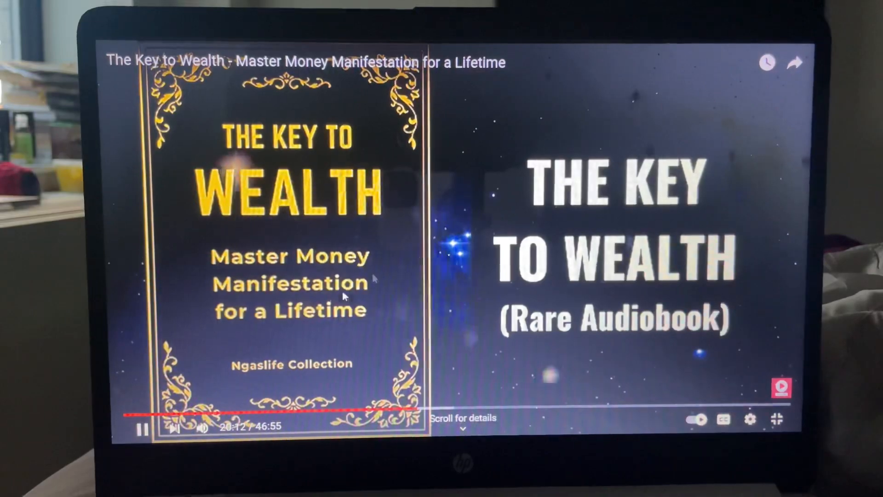
pyautogui.moveTo(408, 410)
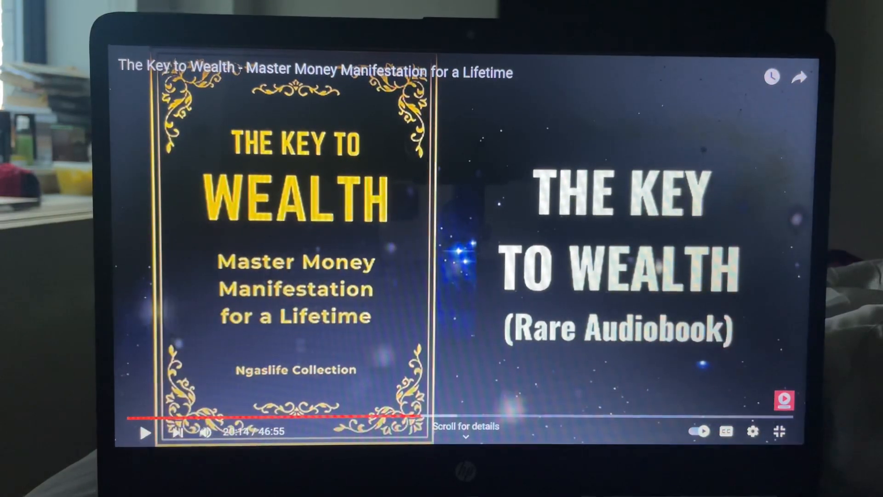
# Step: Resume the audiobook, exit full screen, and return to the TradingView SPY chart
pyautogui.click(145, 434)
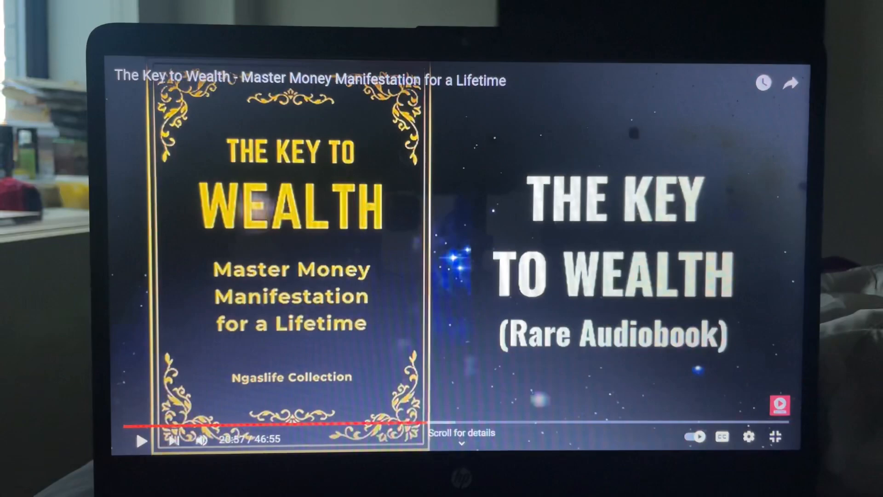
pyautogui.click(142, 440)
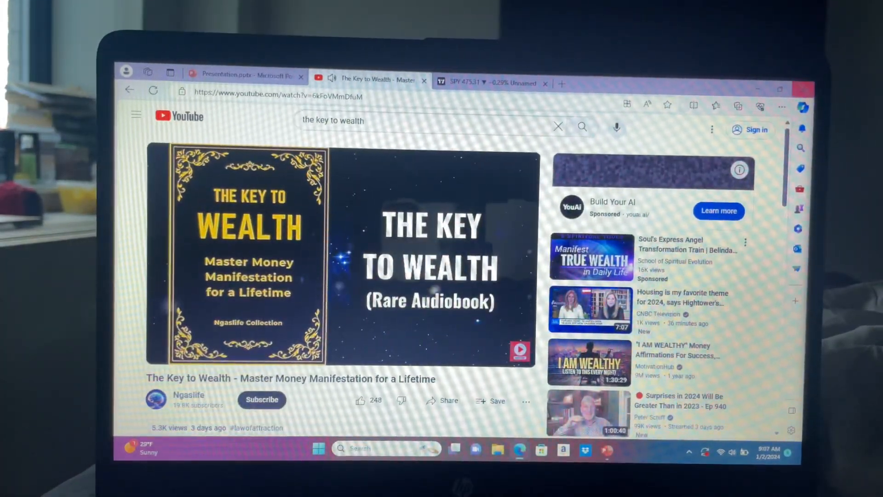
pyautogui.click(493, 82)
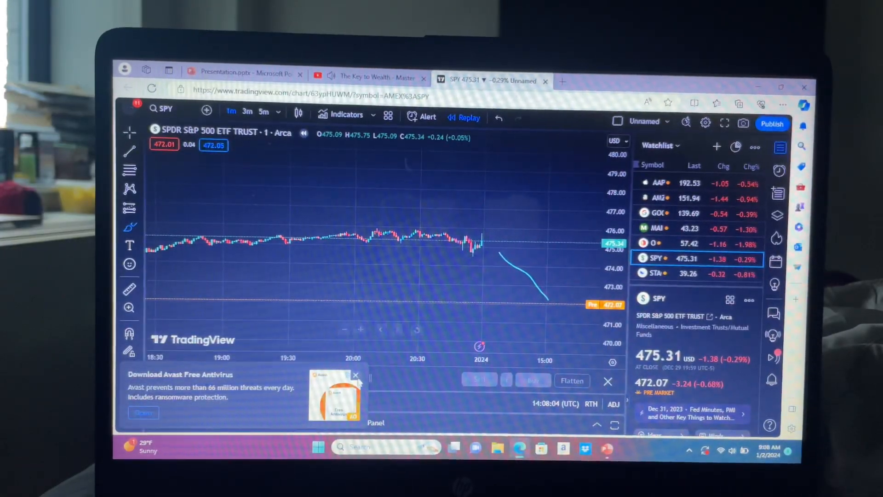
# Step: Load Amazon (AMZN) from the Watchlist onto the chart
pyautogui.click(355, 375)
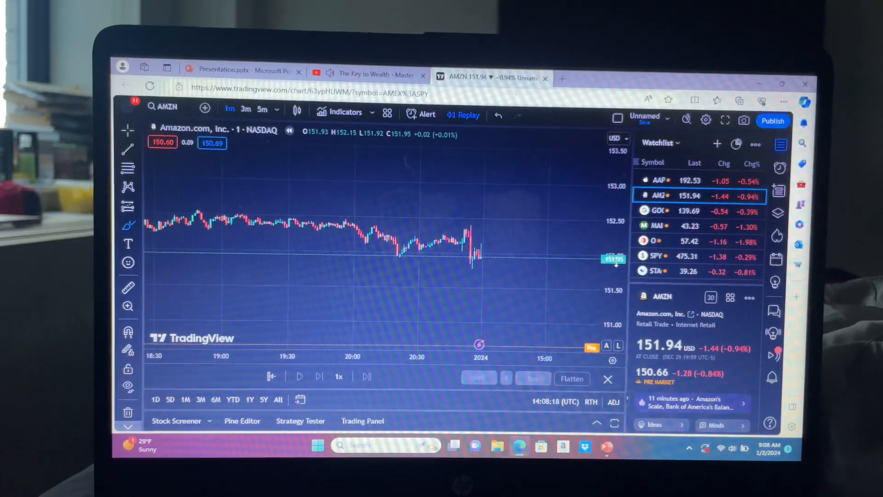
pyautogui.click(550, 266)
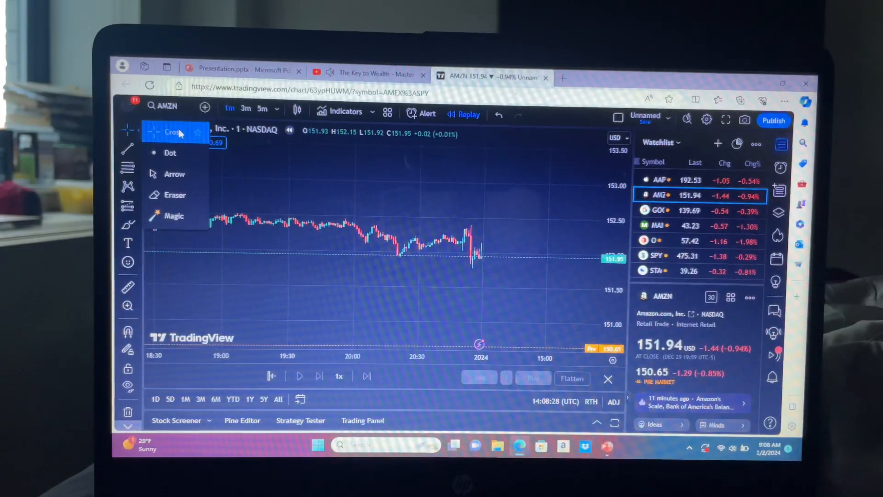
# Step: Keep the Cross cursor and expand the brush, arrow and shape tools
pyautogui.click(171, 132)
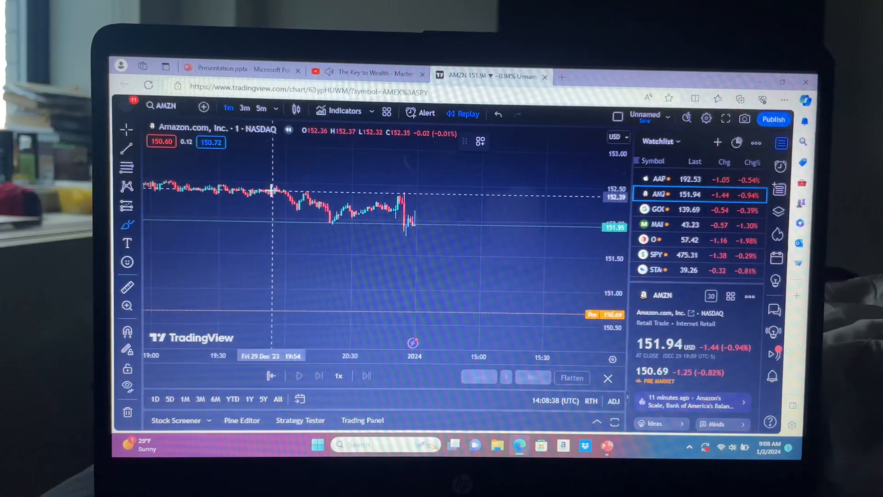
pyautogui.moveTo(468, 180)
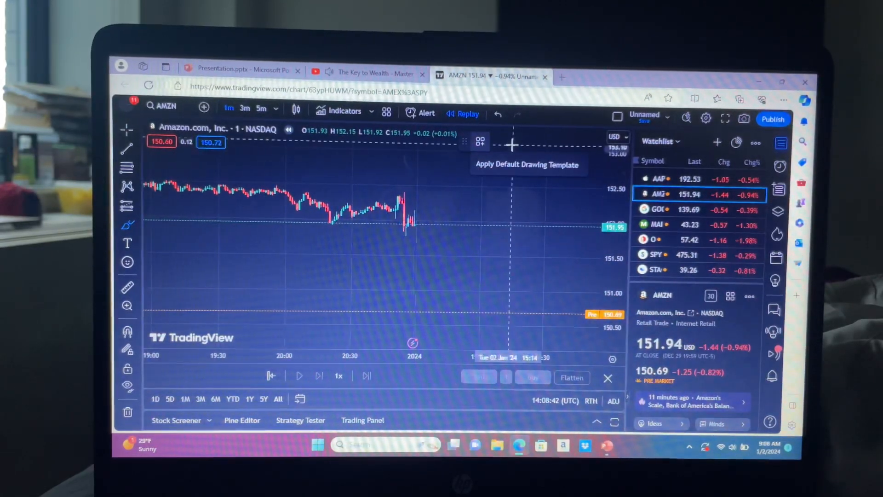
pyautogui.click(127, 224)
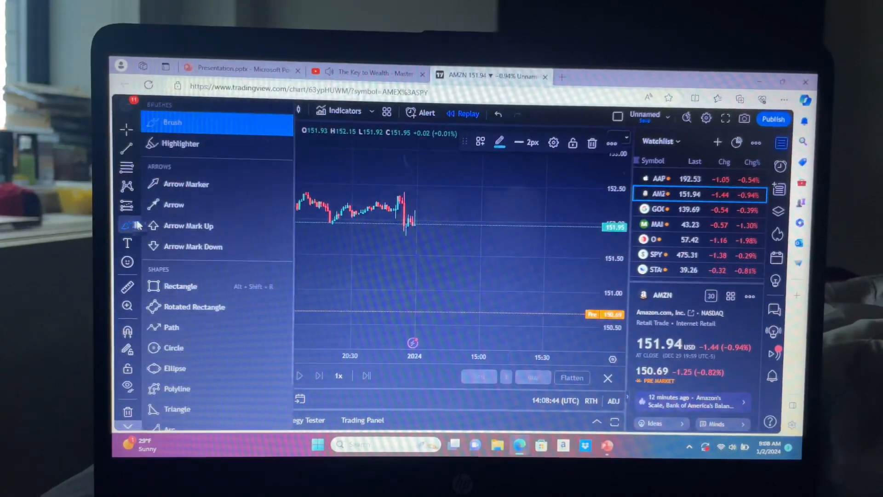
pyautogui.moveTo(330, 179)
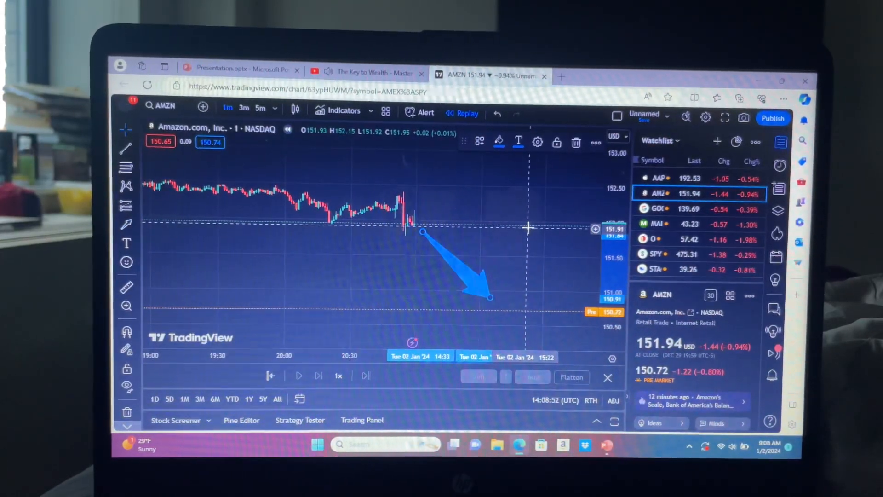
# Step: Make the new downward arrow on the AMZN chart pink
pyautogui.click(498, 141)
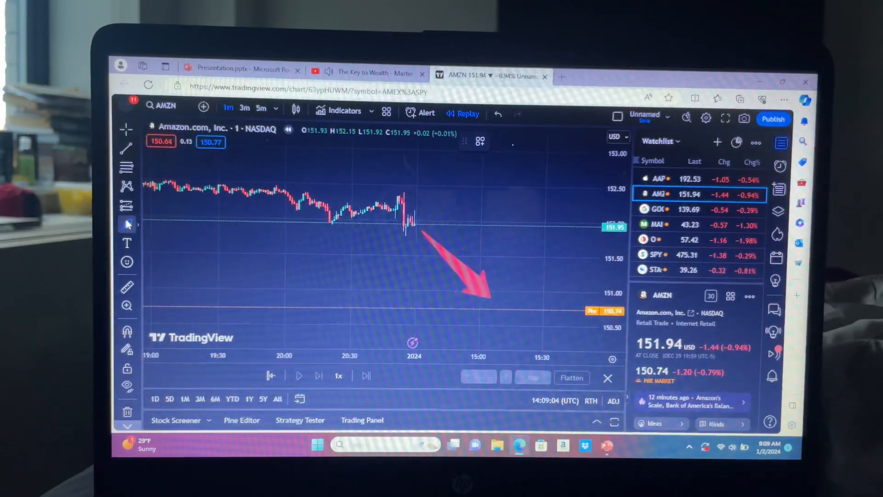
pyautogui.click(127, 224)
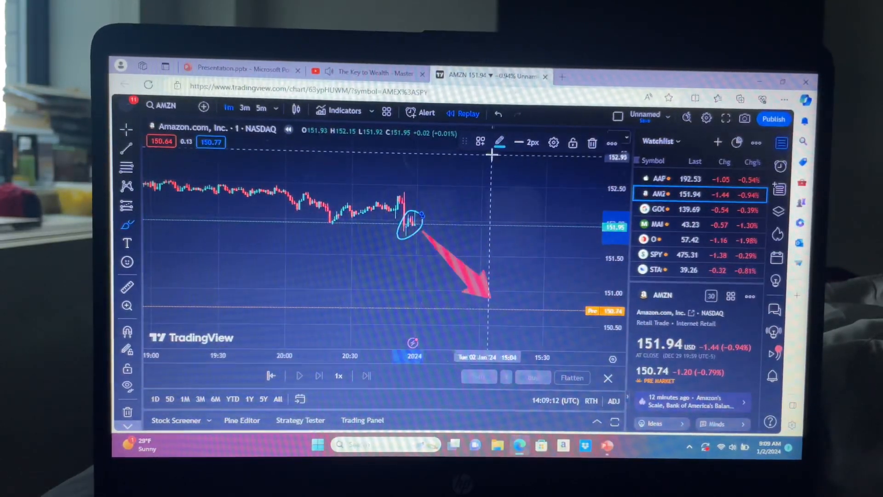
# Step: Make the freehand circle around Amazon's final candles green
pyautogui.click(499, 142)
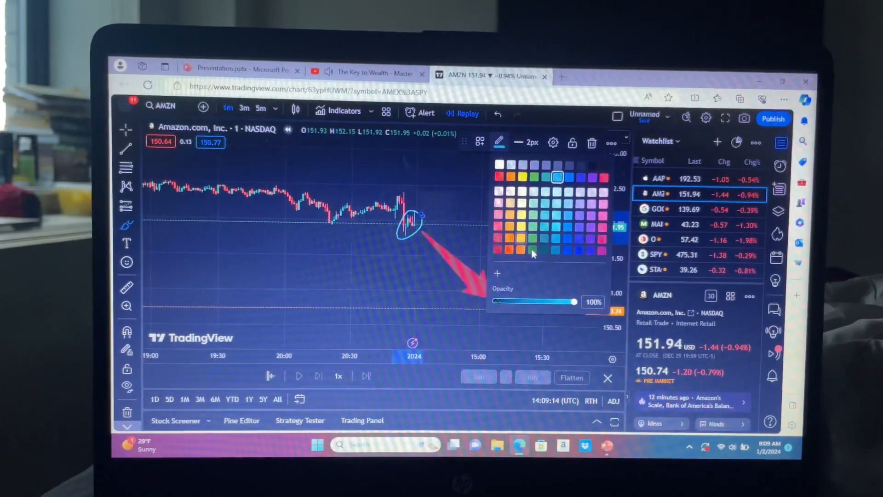
pyautogui.click(454, 220)
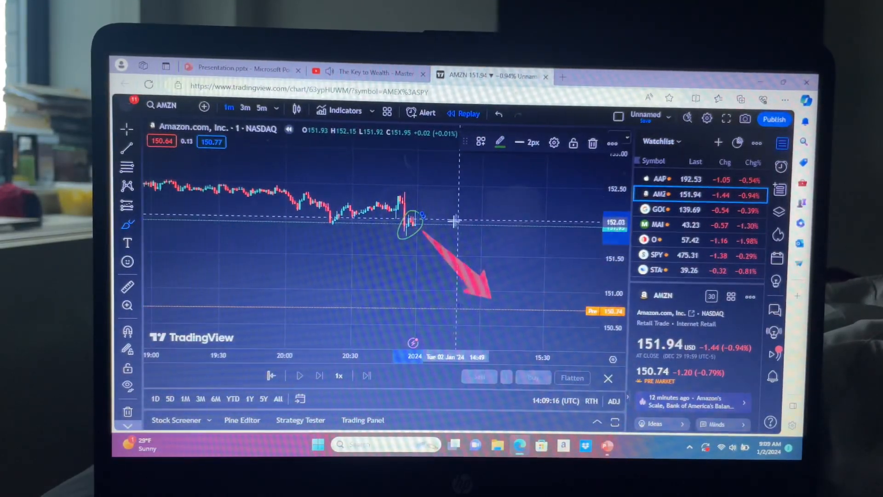
pyautogui.moveTo(420, 230)
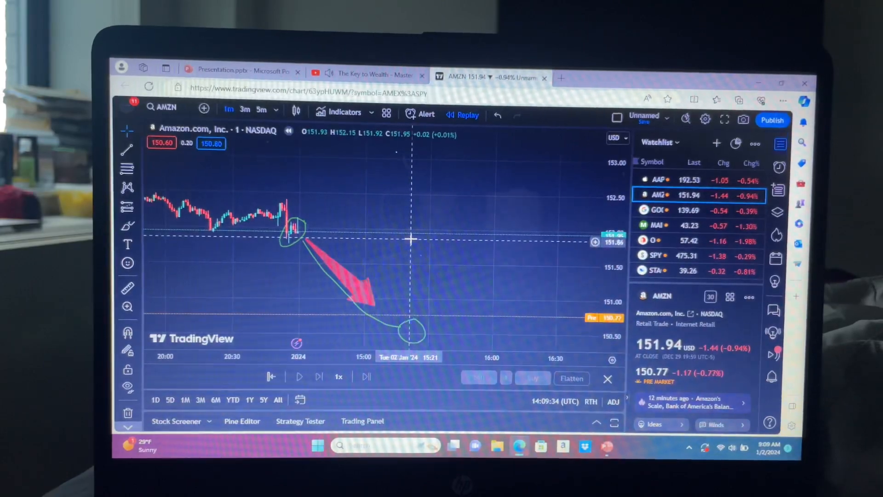
pyautogui.moveTo(352, 202)
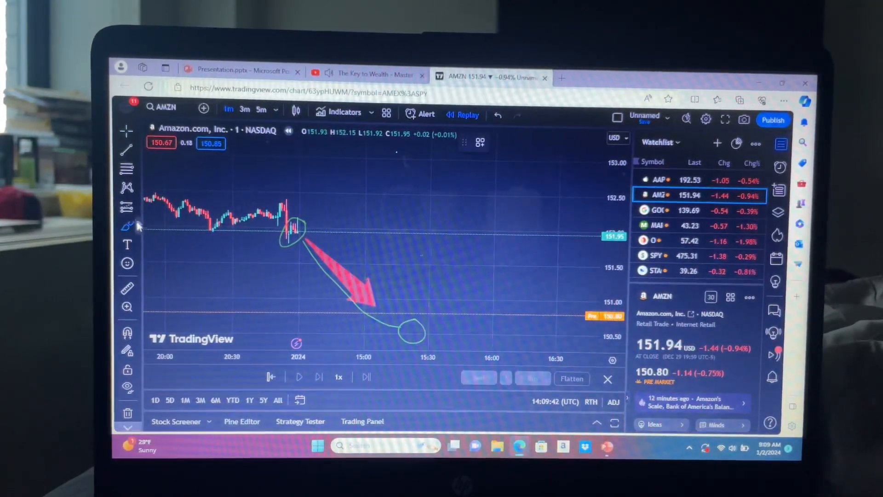
pyautogui.moveTo(127, 226)
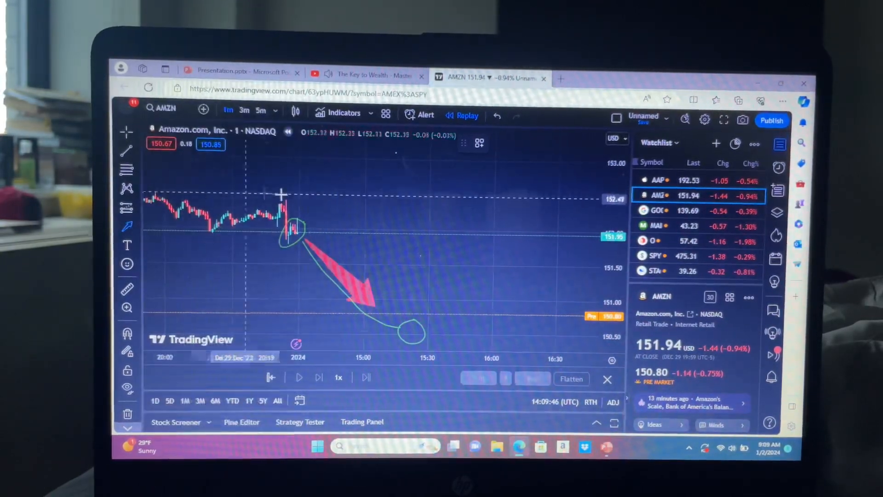
pyautogui.moveTo(442, 316)
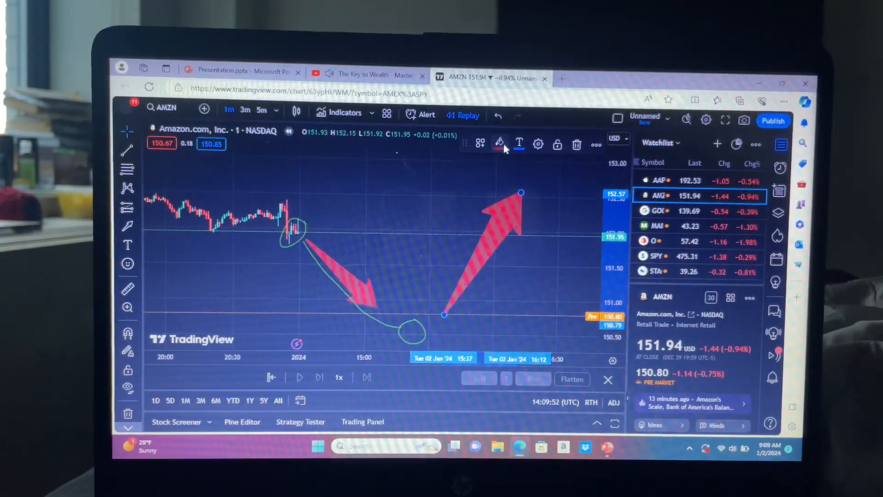
# Step: Colour the rising arrow from the low point green on the AMZN chart
pyautogui.click(498, 143)
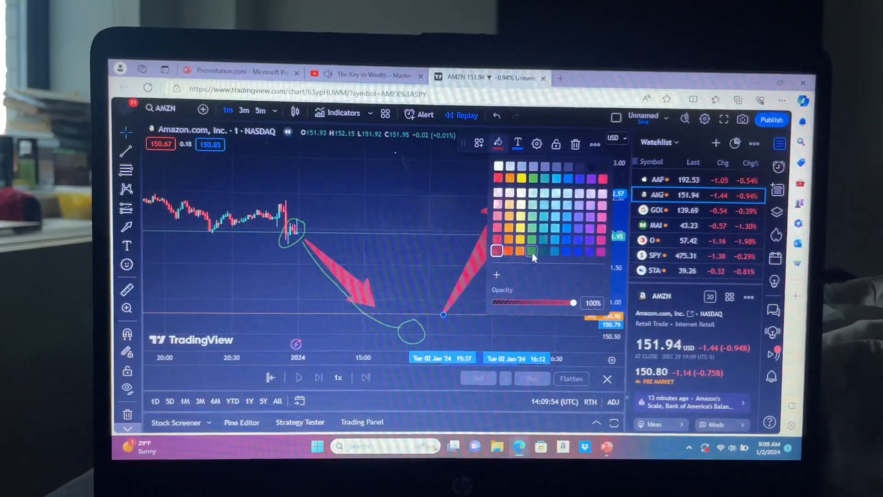
pyautogui.click(532, 250)
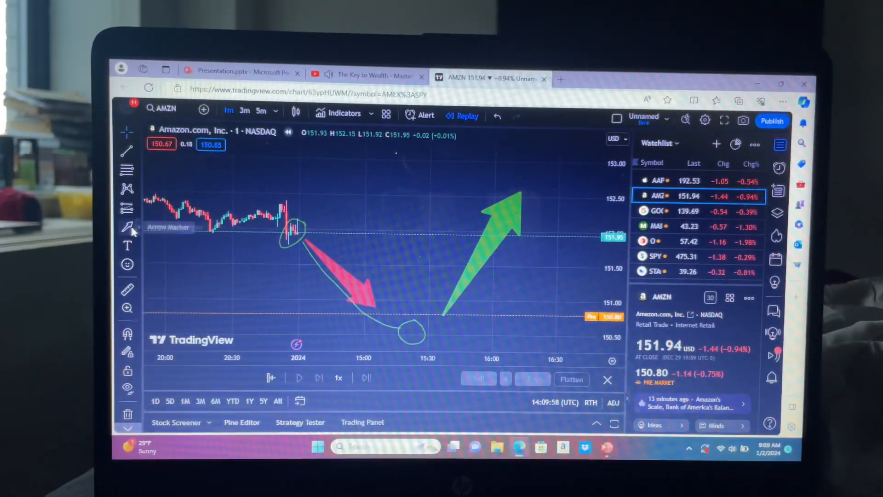
pyautogui.click(127, 227)
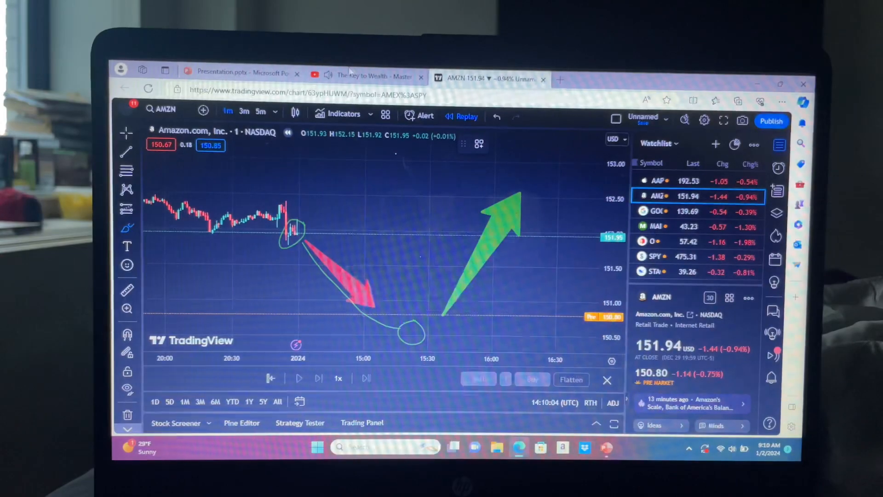
pyautogui.moveTo(374, 76)
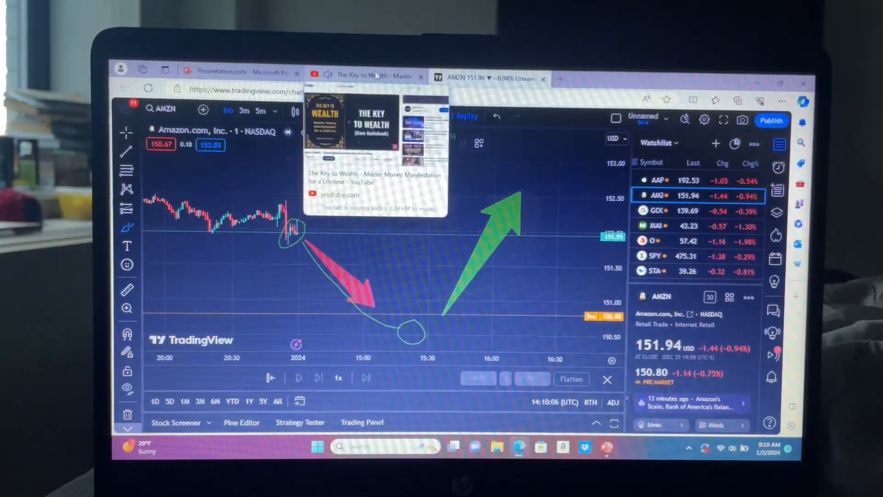
# Step: Glance at the YouTube 'Key to Wealth' video, then return to the annotated AMZN chart
pyautogui.click(366, 75)
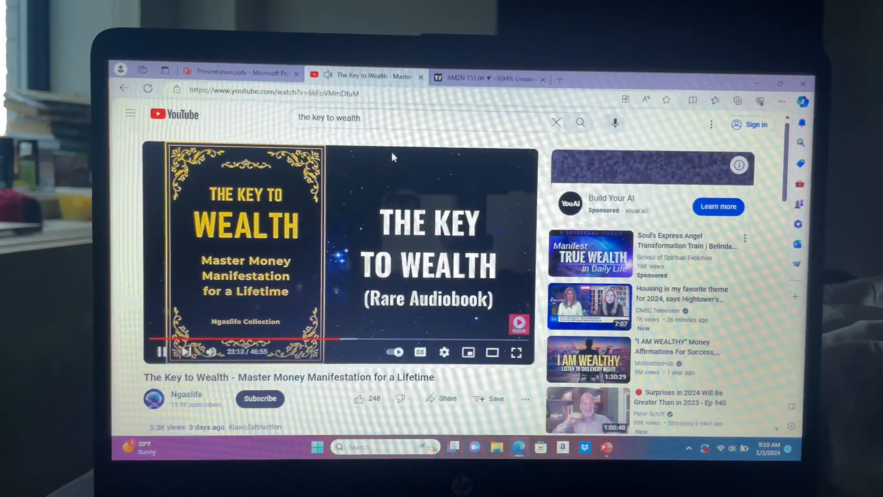
pyautogui.moveTo(267, 130)
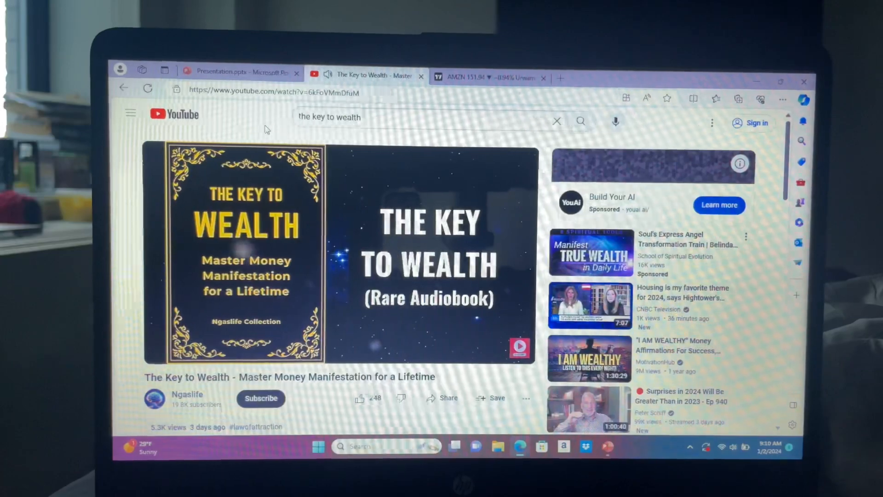
pyautogui.click(489, 78)
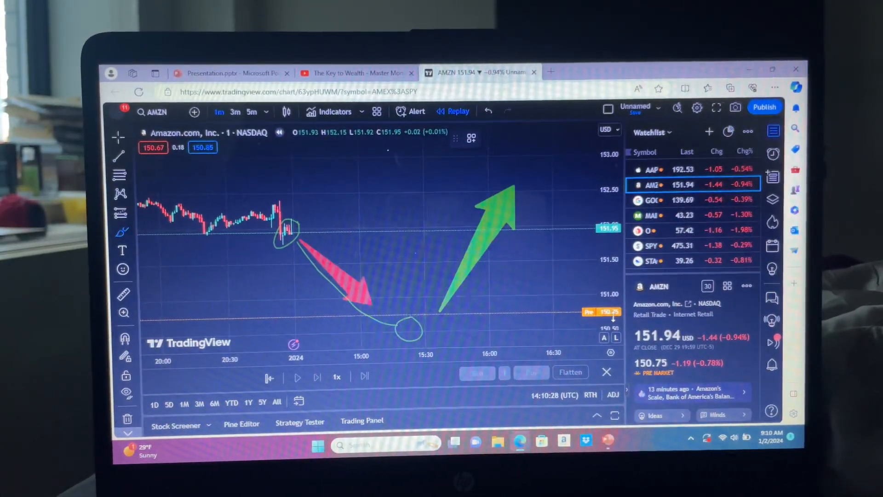
pyautogui.moveTo(369, 242)
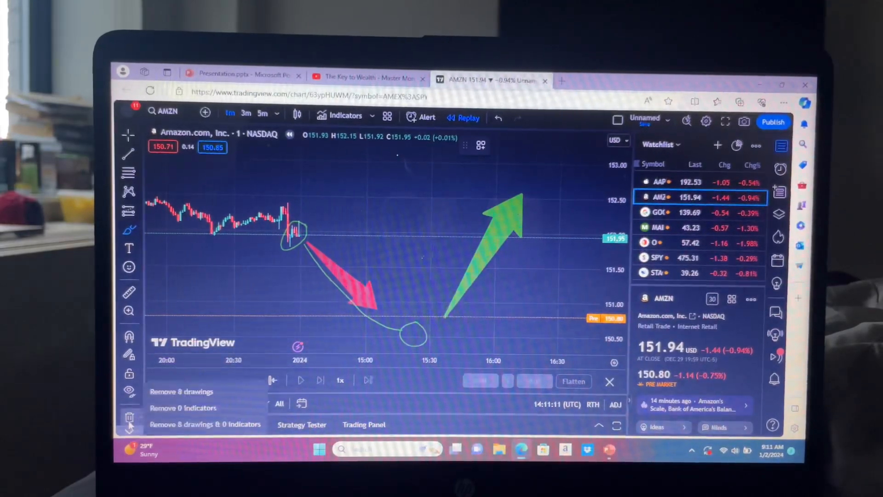
# Step: Clear every arrow and circle from the AMZN chart with Remove drawings
pyautogui.click(181, 391)
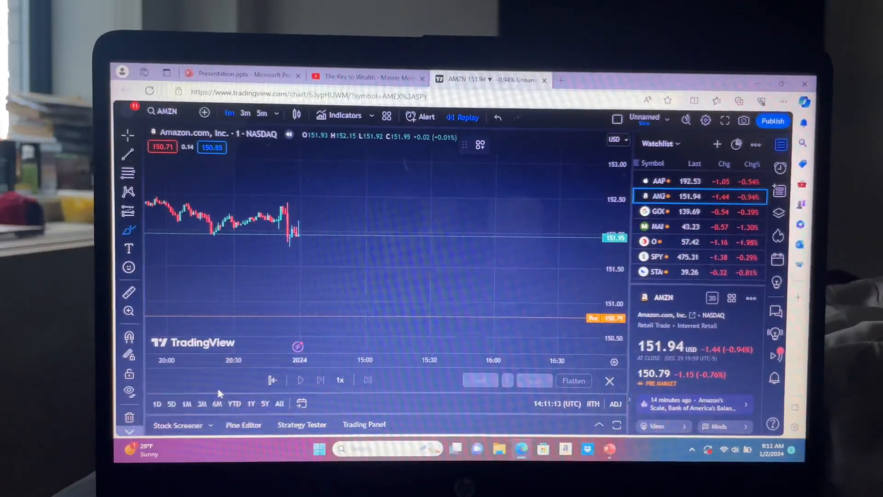
pyautogui.moveTo(413, 305)
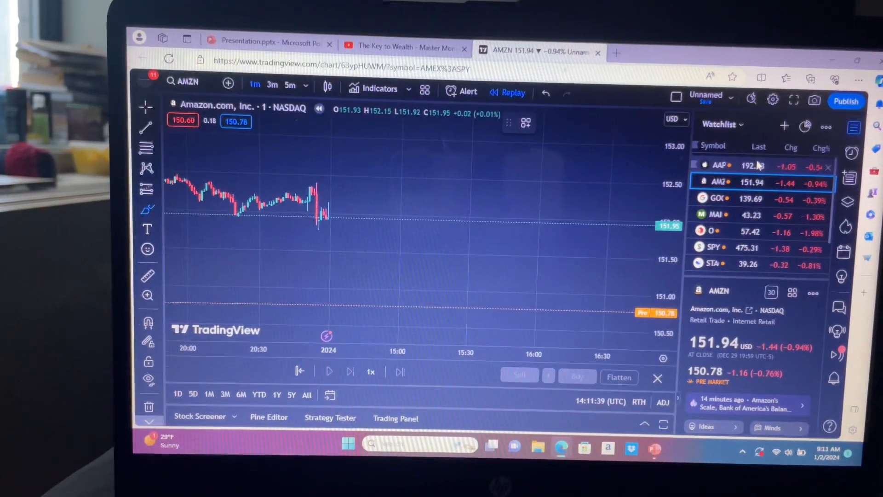
pyautogui.moveTo(719, 166)
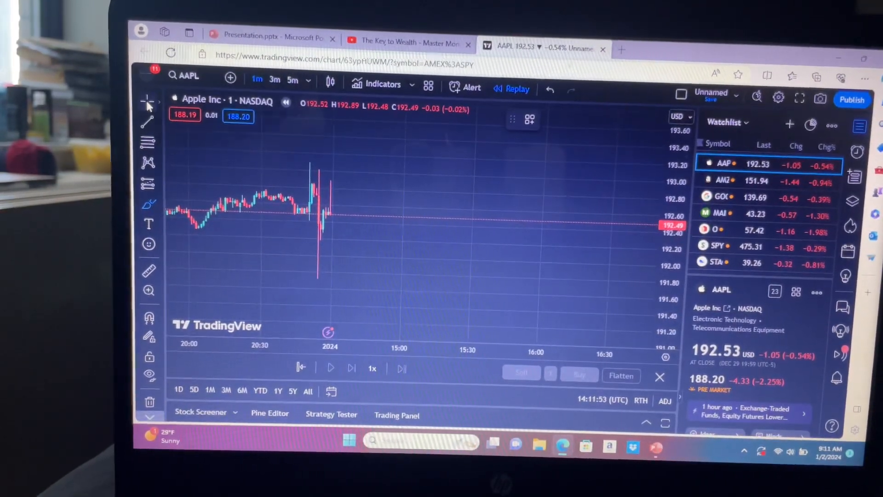
pyautogui.moveTo(429, 193)
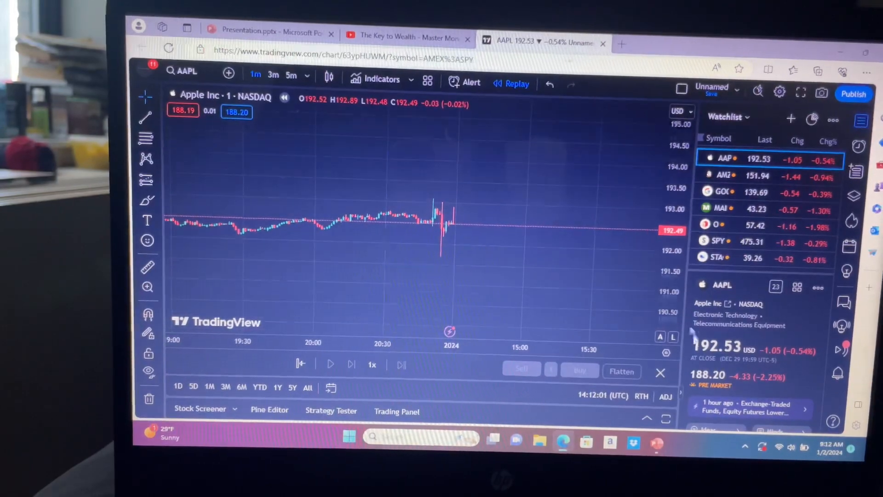
pyautogui.moveTo(506, 215)
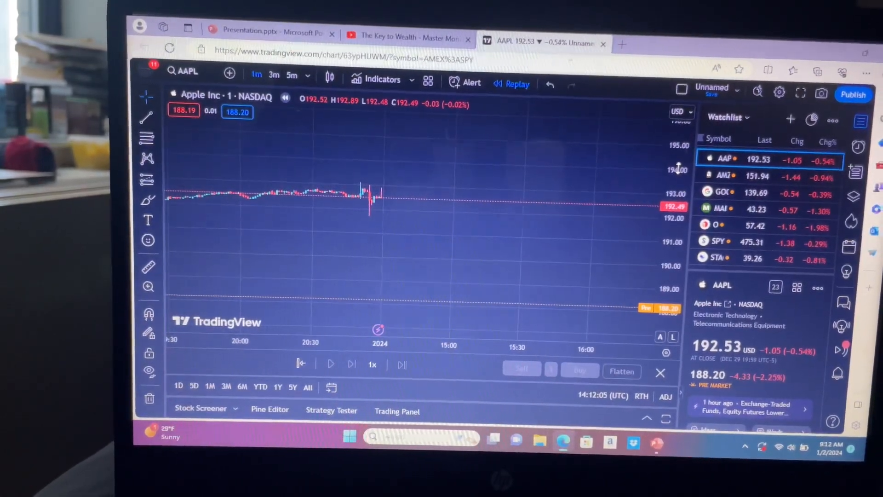
pyautogui.moveTo(501, 201)
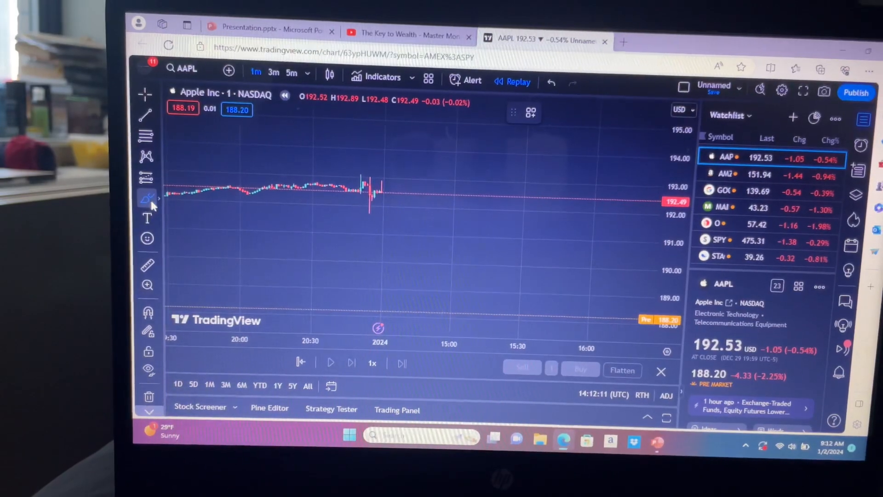
# Step: Draw a downward arrow on the AAPL chart and recolour it from green to pink
pyautogui.click(146, 198)
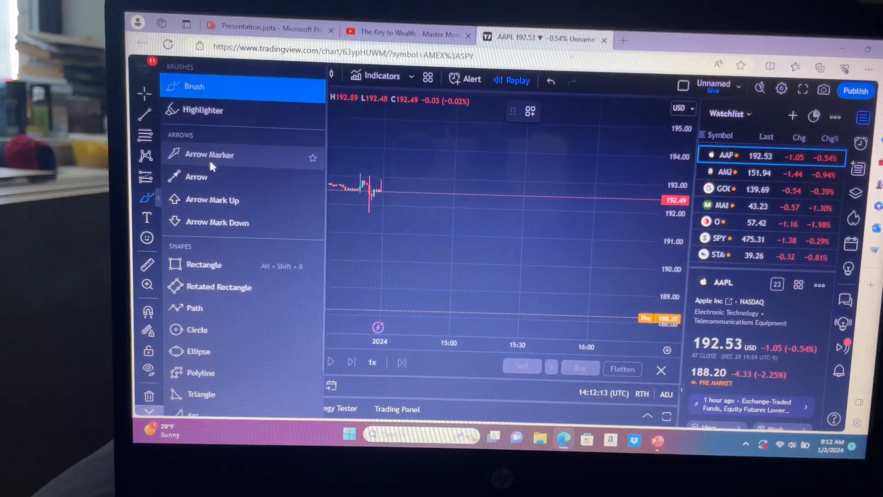
pyautogui.click(381, 201)
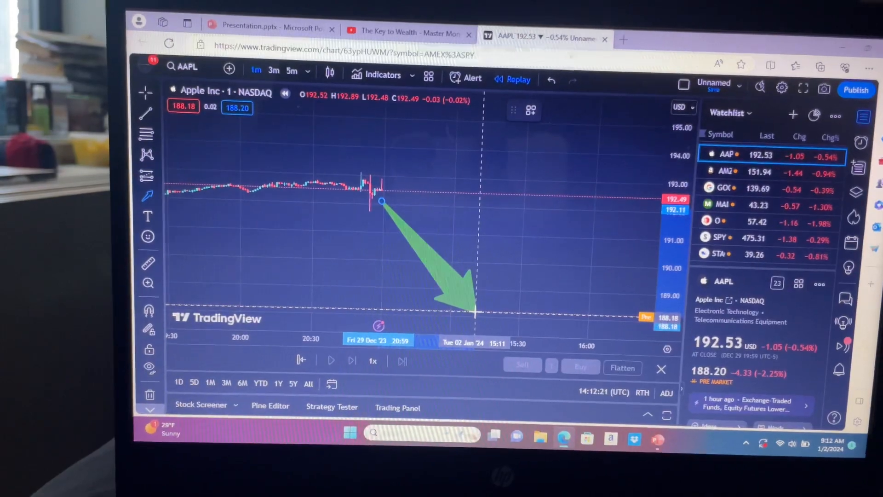
pyautogui.click(552, 114)
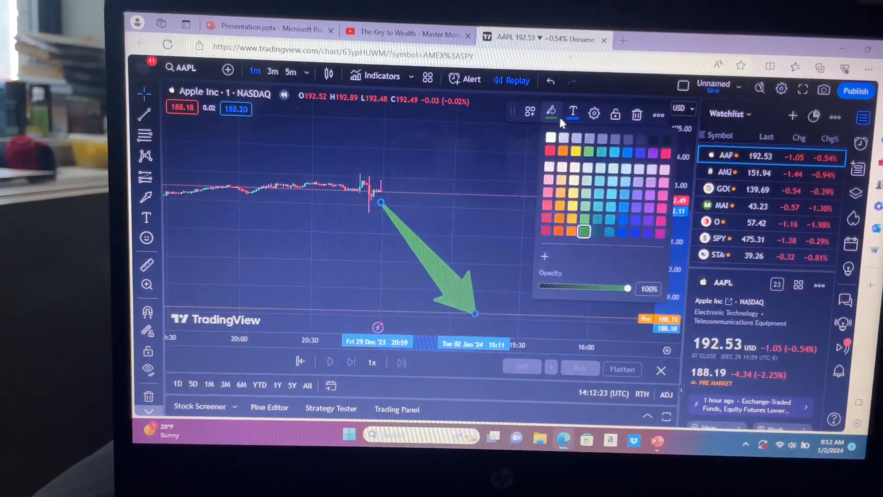
pyautogui.click(551, 150)
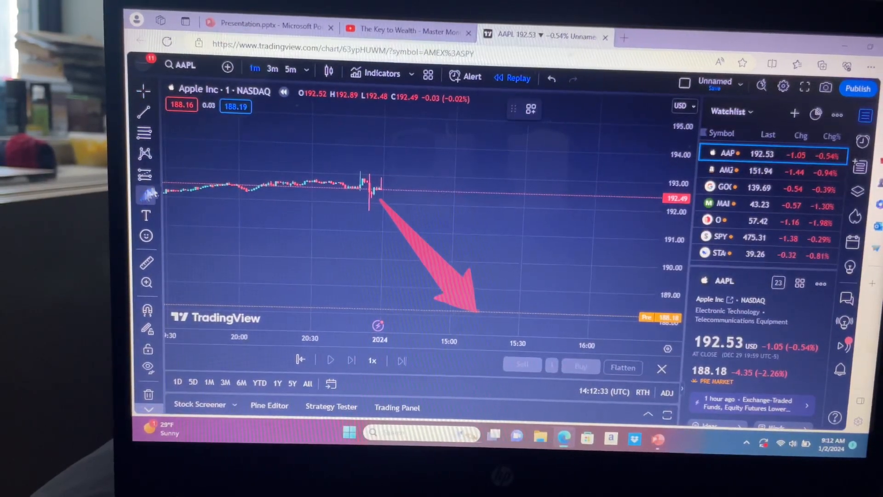
# Step: Sketch a green Brush loop around the pink arrow on the AAPL chart
pyautogui.click(146, 195)
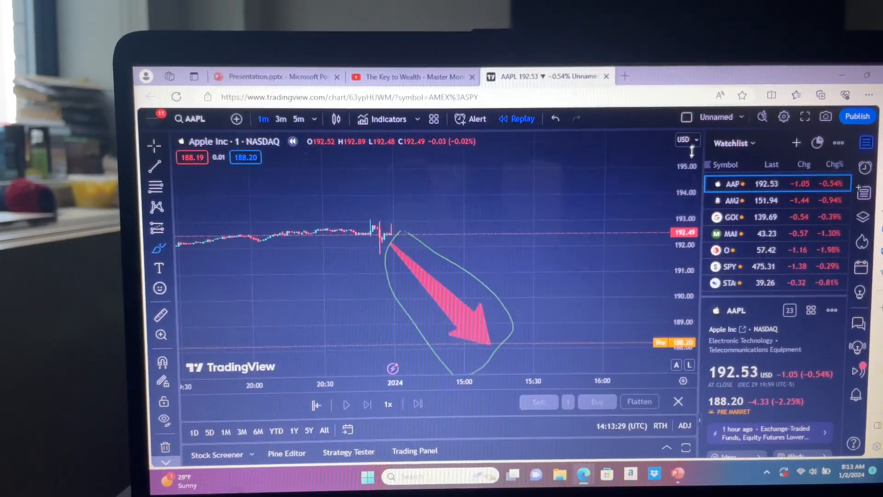
pyautogui.moveTo(657, 327)
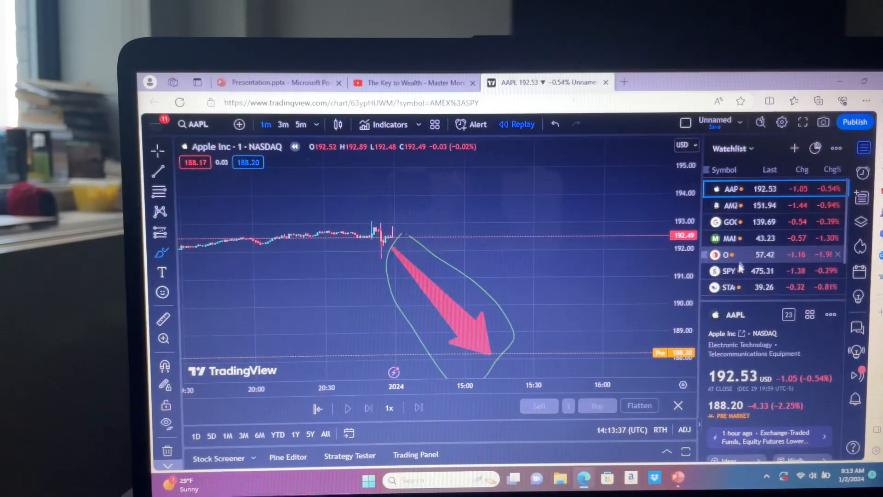
# Step: Switch to SPY, remove its drawings, restore the crosshair and dismiss the promotion popup
pyautogui.click(730, 271)
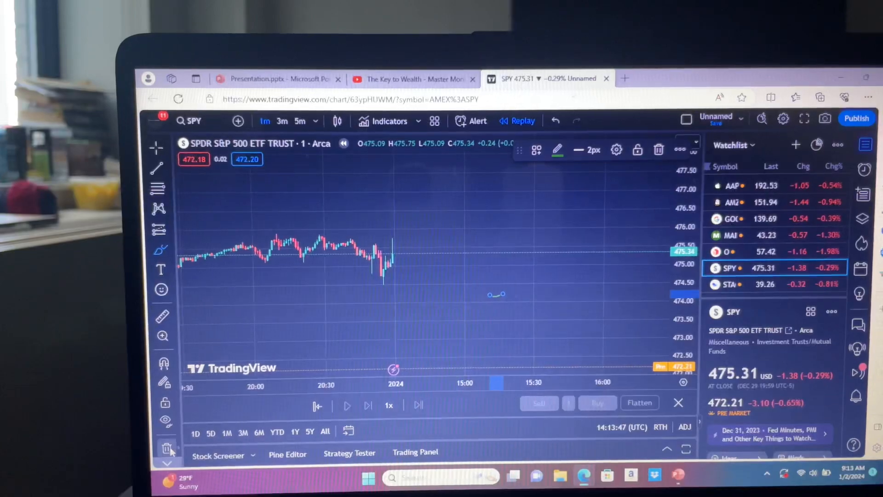
pyautogui.click(167, 449)
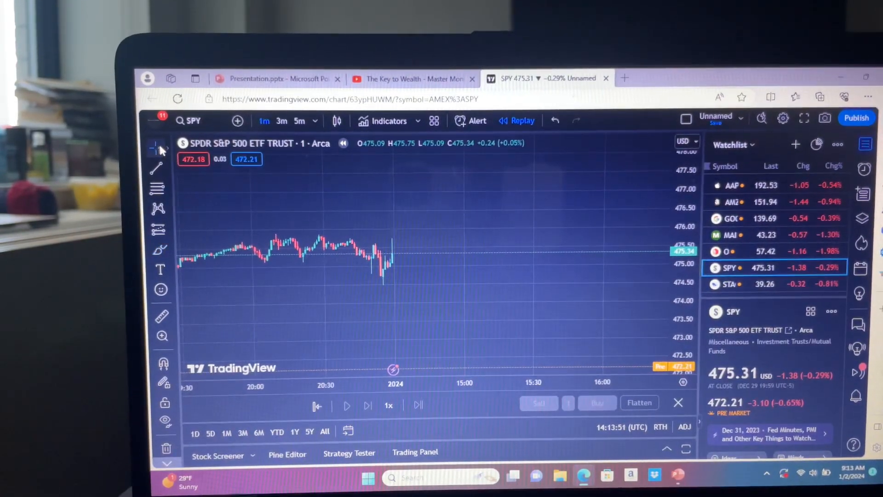
pyautogui.click(160, 148)
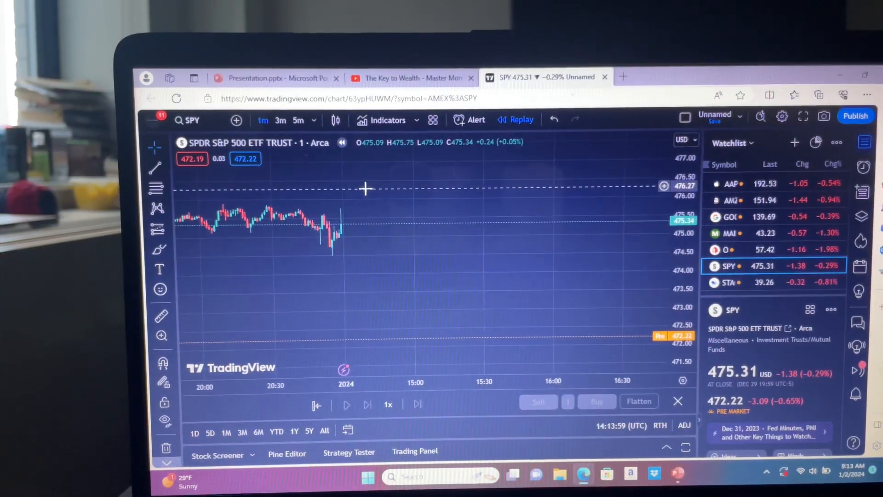
pyautogui.moveTo(349, 234)
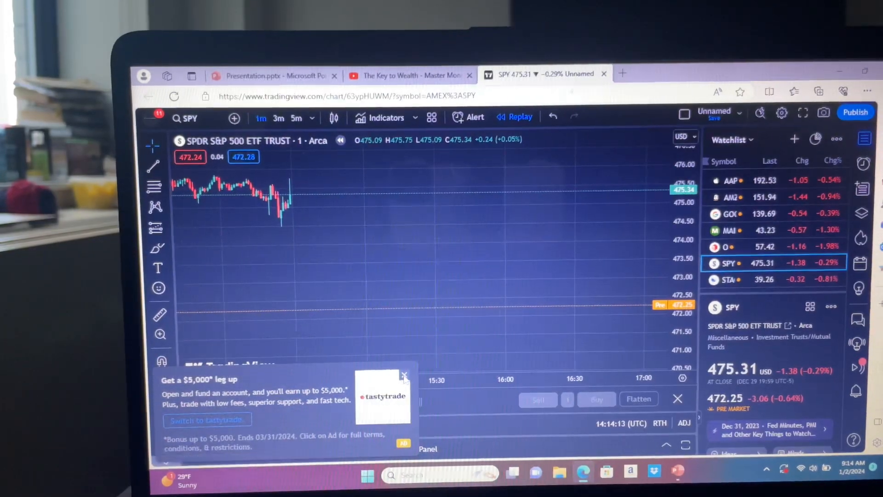
pyautogui.click(404, 375)
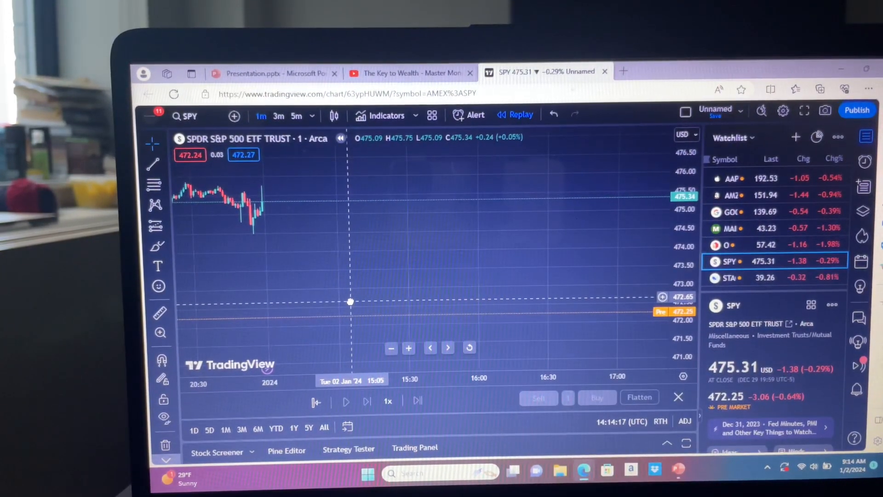
pyautogui.click(429, 348)
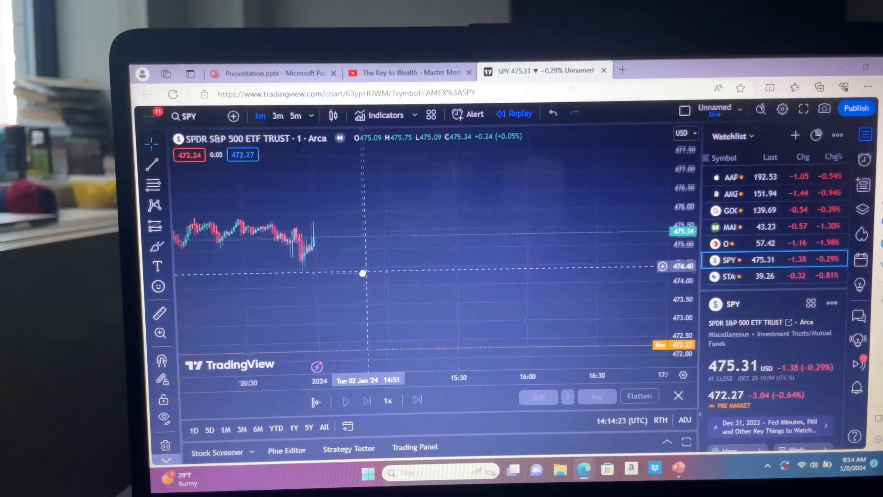
pyautogui.moveTo(605, 179)
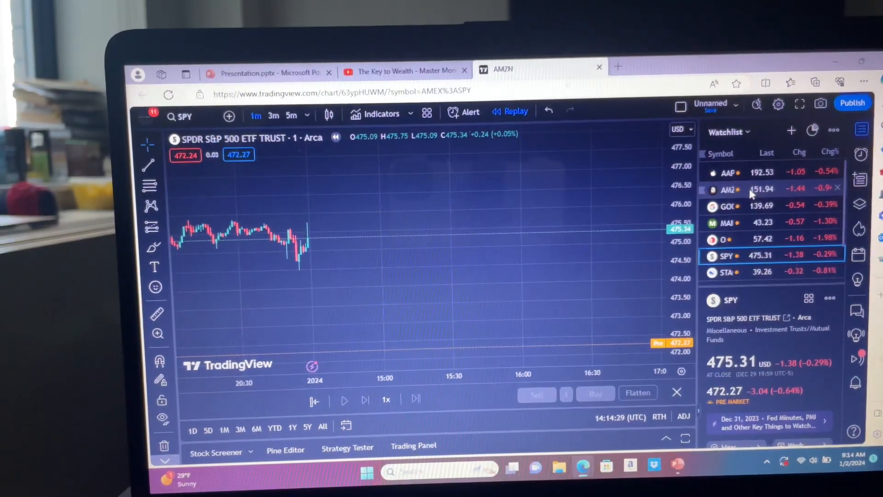
# Step: Flip the chart to AMZN and back to SPY, then bring up the YouTube audiobook
pyautogui.click(728, 188)
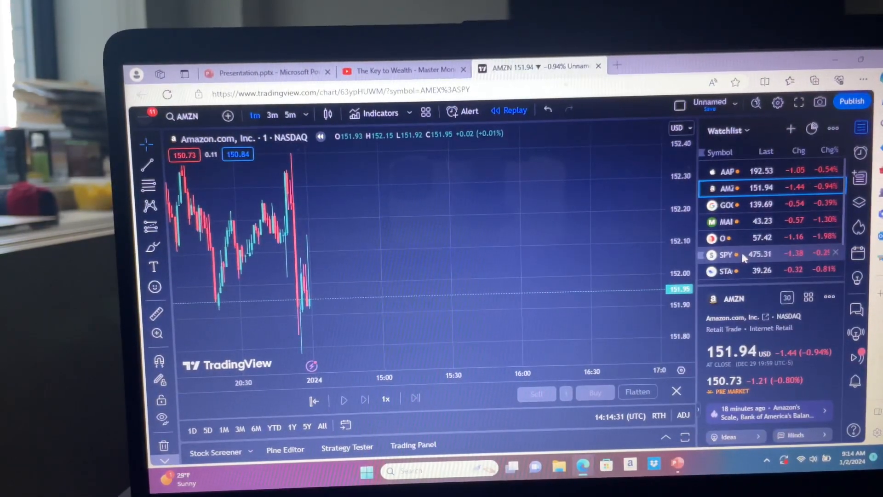
pyautogui.click(727, 254)
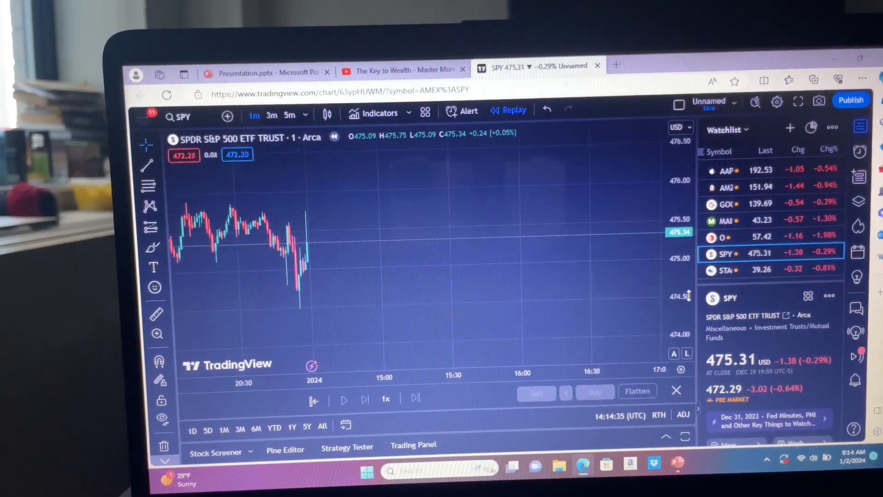
pyautogui.click(403, 69)
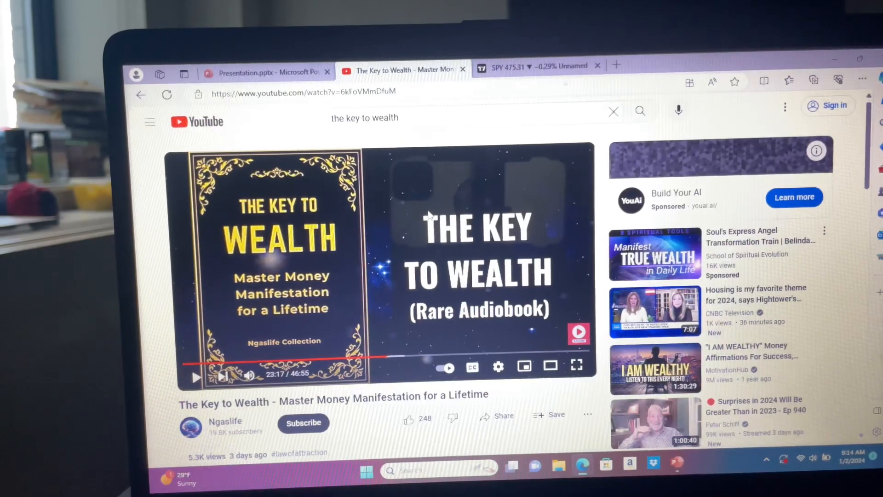
# Step: View slide 8 of the presentation, pass through YouTube, and return to the SPY chart
pyautogui.click(265, 72)
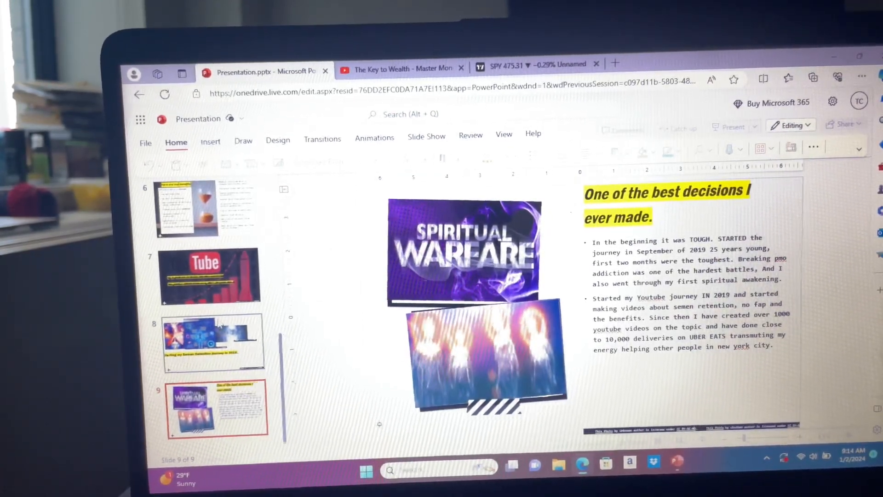
pyautogui.click(213, 342)
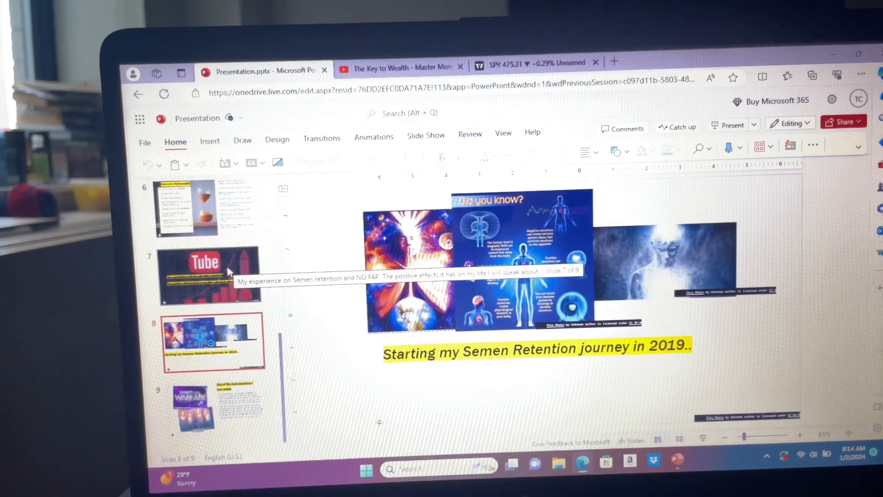
pyautogui.click(400, 66)
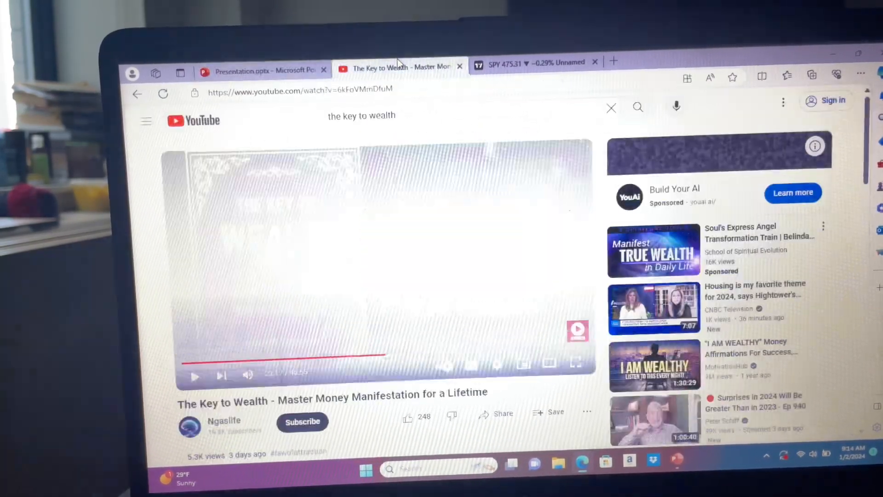
pyautogui.click(530, 62)
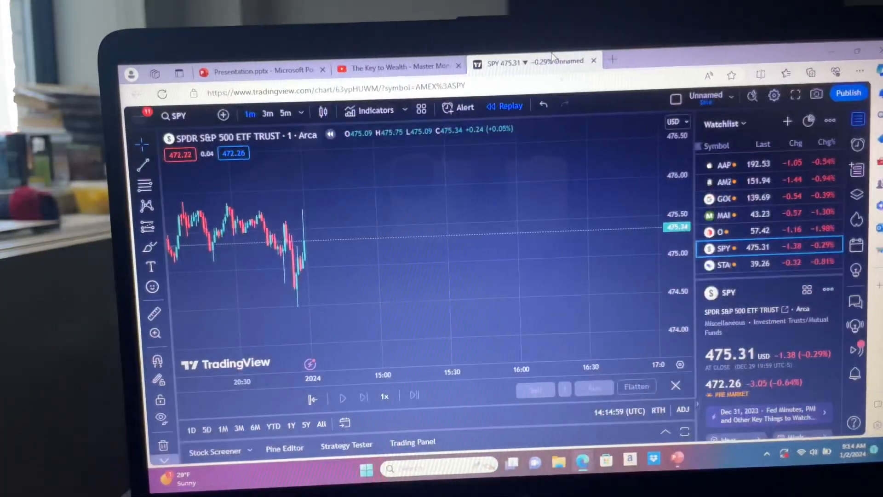